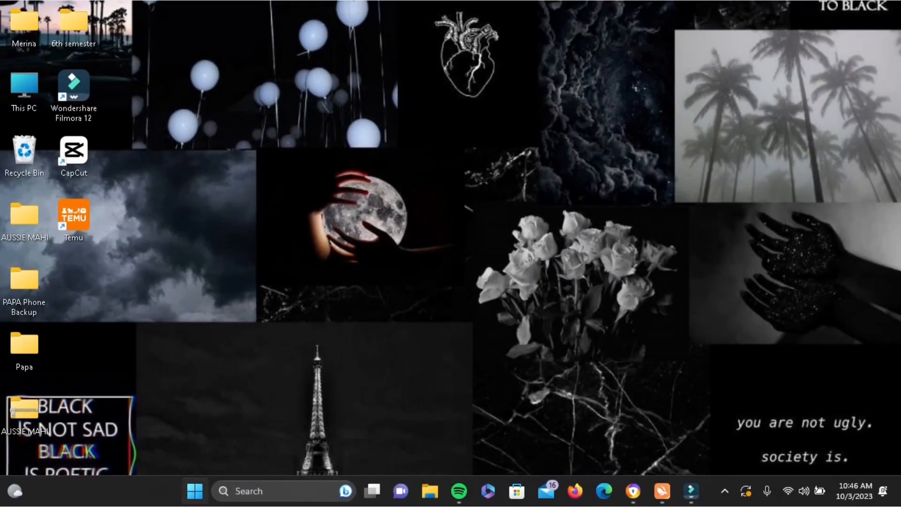
Search the Start menu for "device Manager" and launch it
left_click(194, 491)
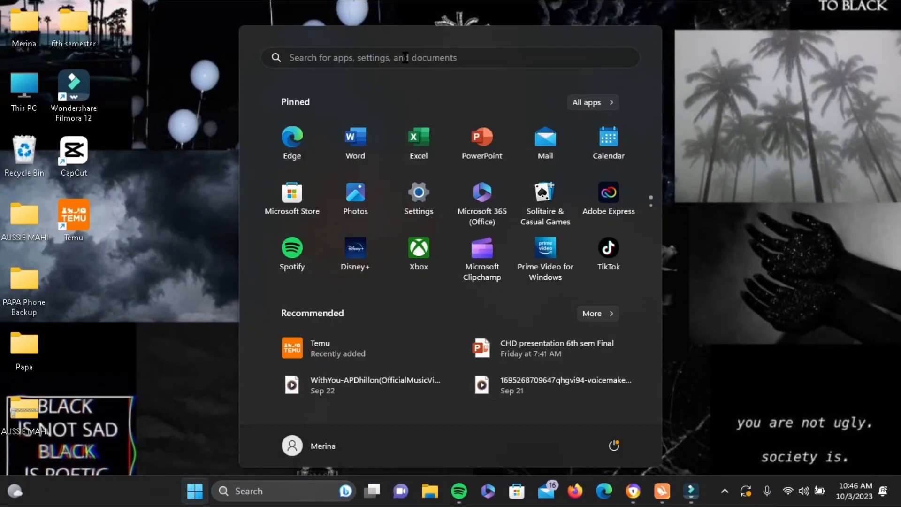
type("device Manager")
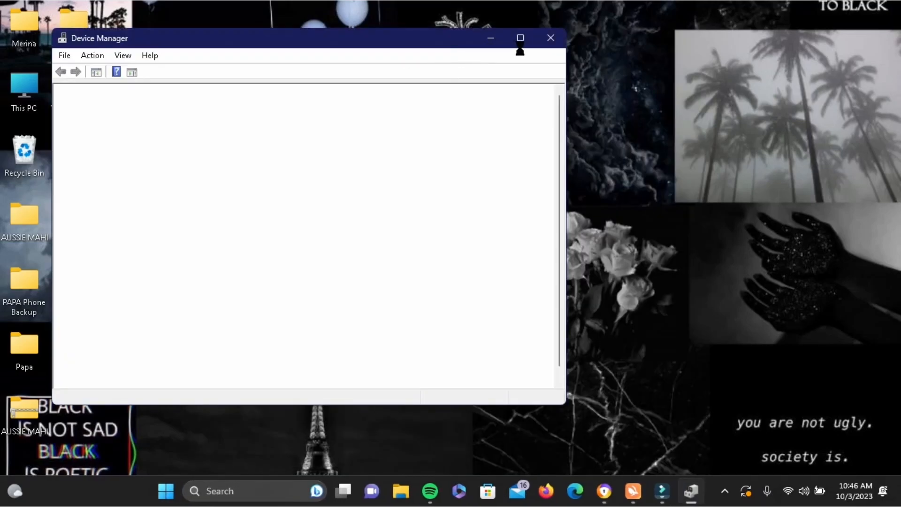
Maximize Device Manager, expand Monitors, and open then dismiss Integrated Monitor's driver update dialog
left_click(519, 38)
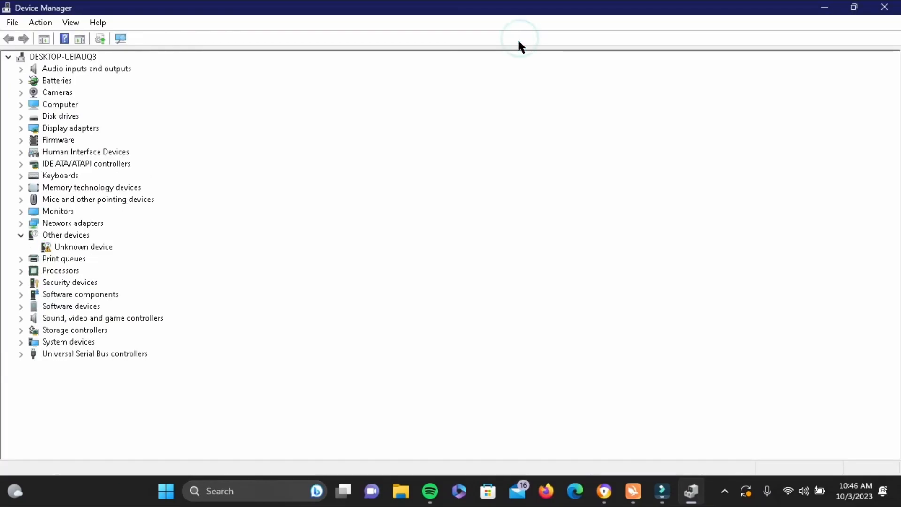
left_click(21, 211)
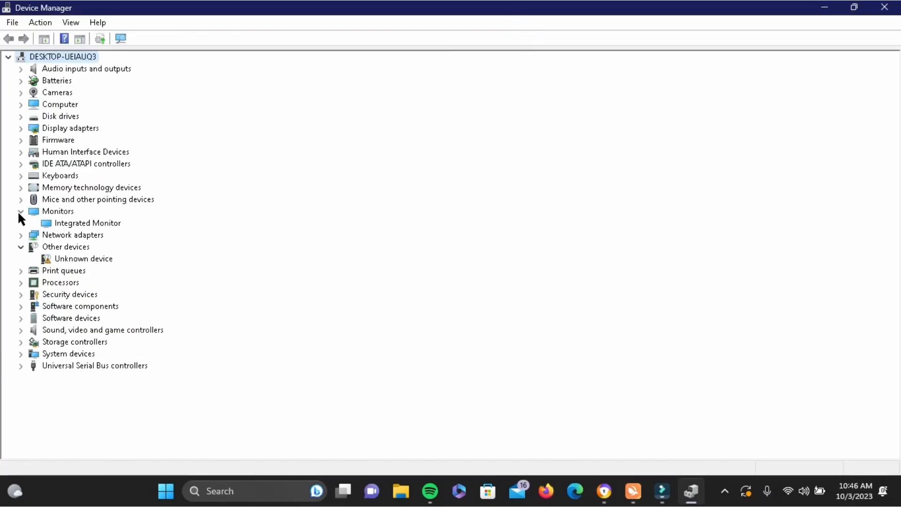
right_click(87, 223)
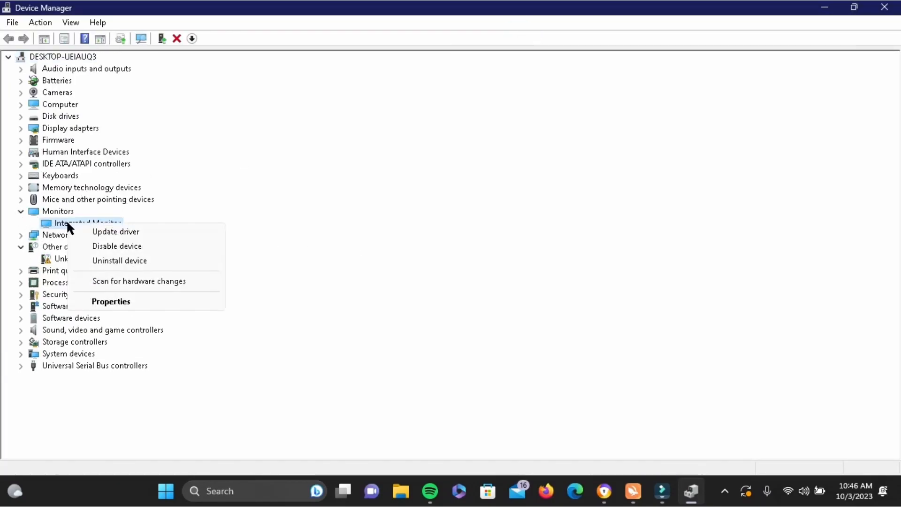
left_click(115, 231)
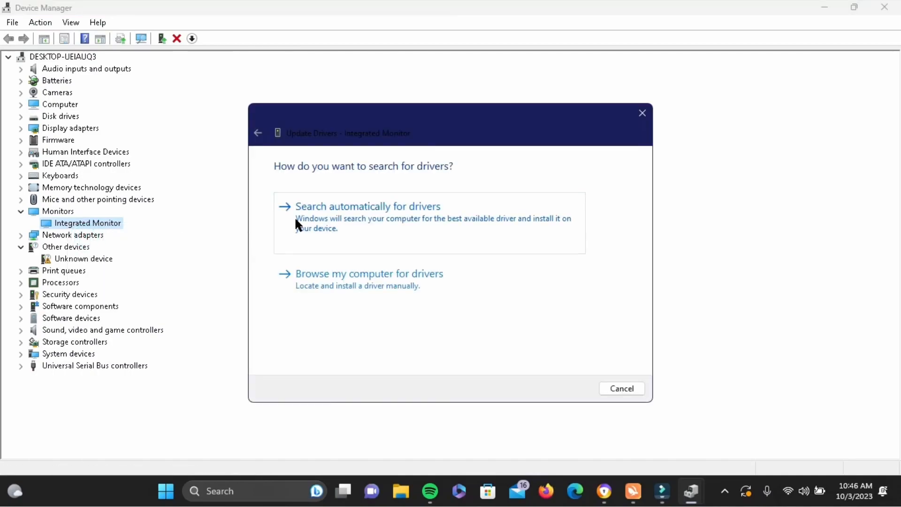
left_click(367, 205)
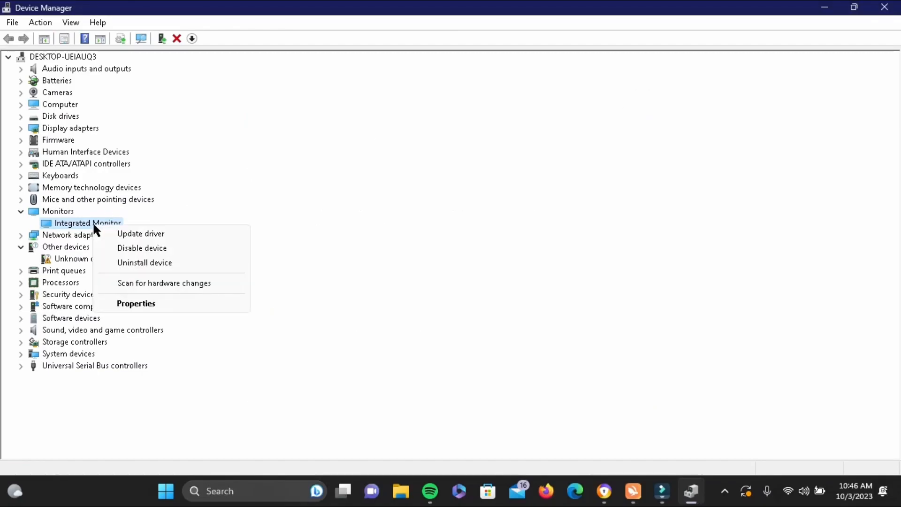
Update Integrated Monitor's driver manually to Generic PnP Monitor and close the success notice
left_click(141, 234)
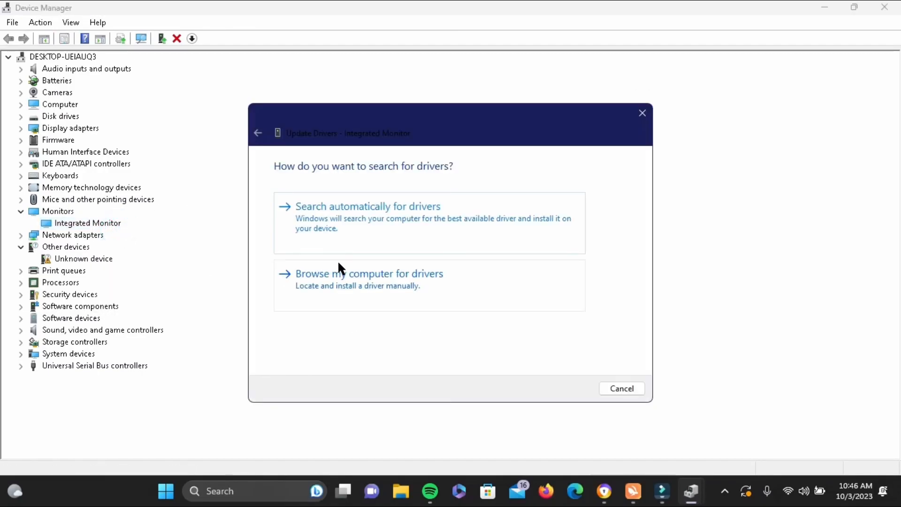
left_click(369, 274)
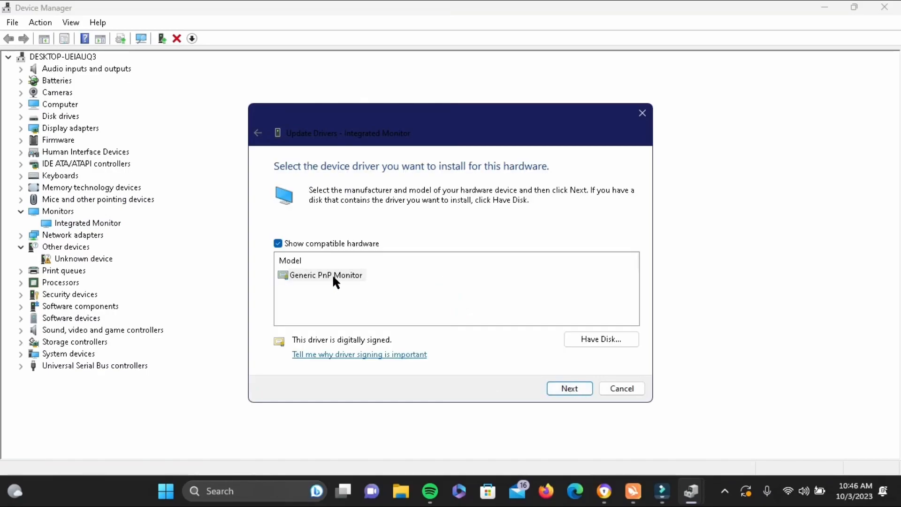
mouse_move(342, 280)
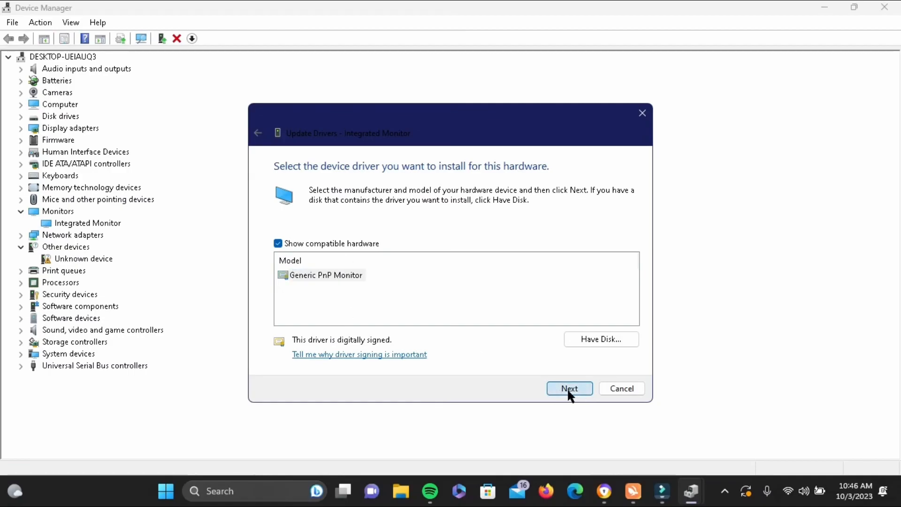
left_click(569, 388)
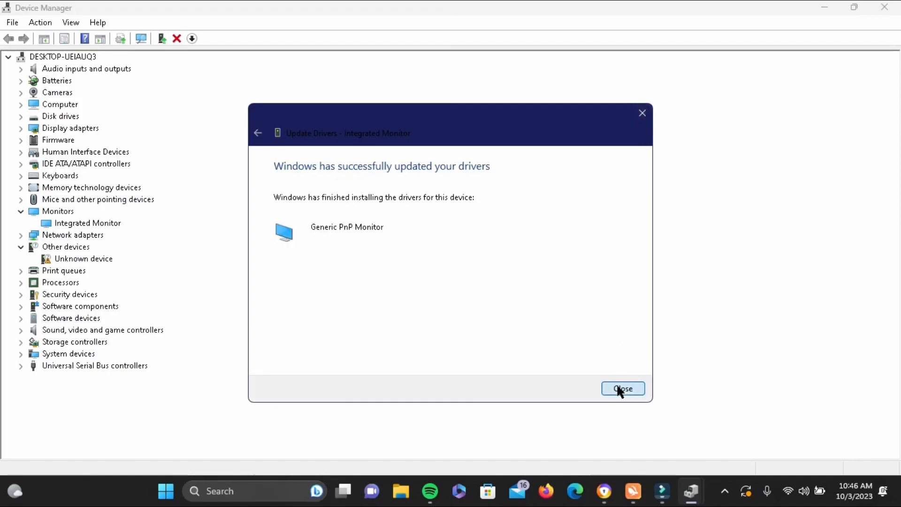
left_click(623, 388)
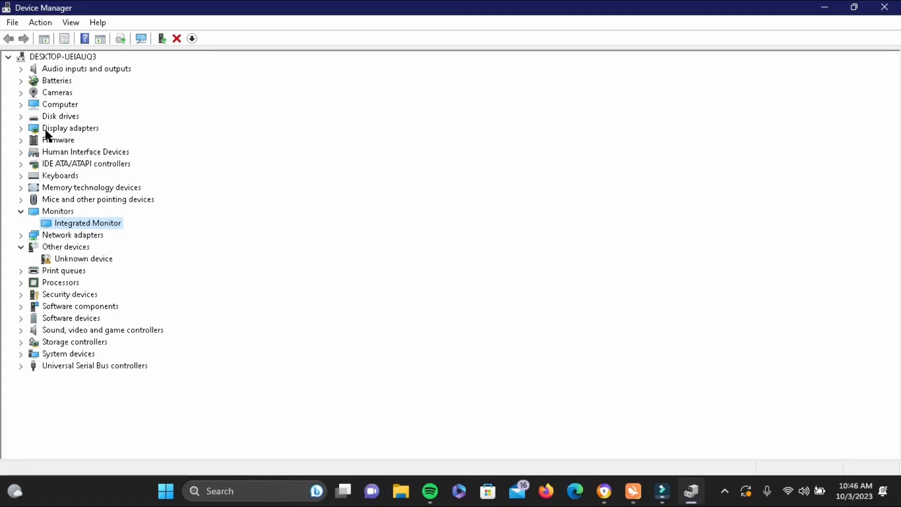
Run a driver update on Intel(R) UHD Graphics 620 and close the already-installed notice
left_click(21, 128)
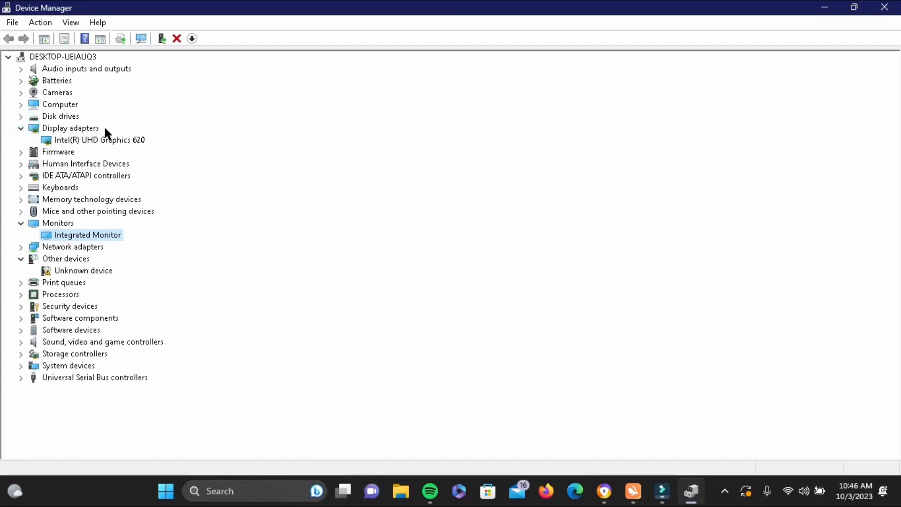
right_click(99, 140)
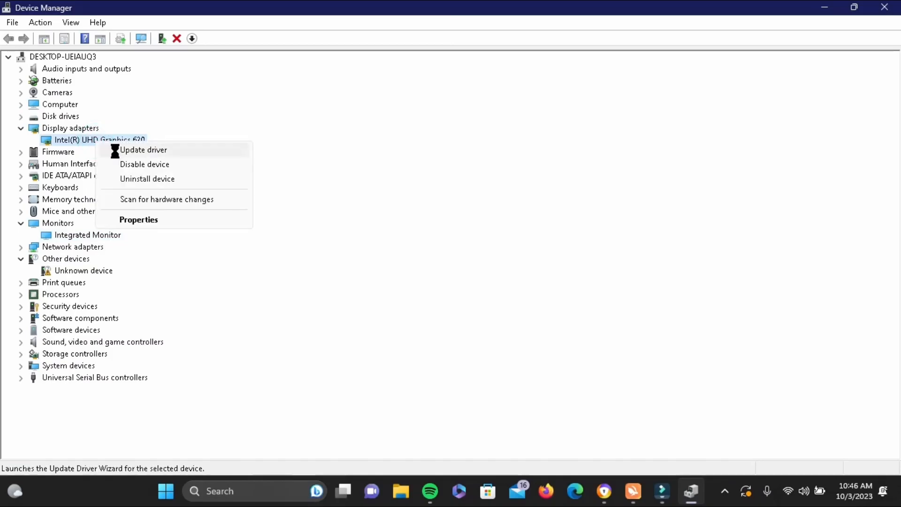
left_click(143, 149)
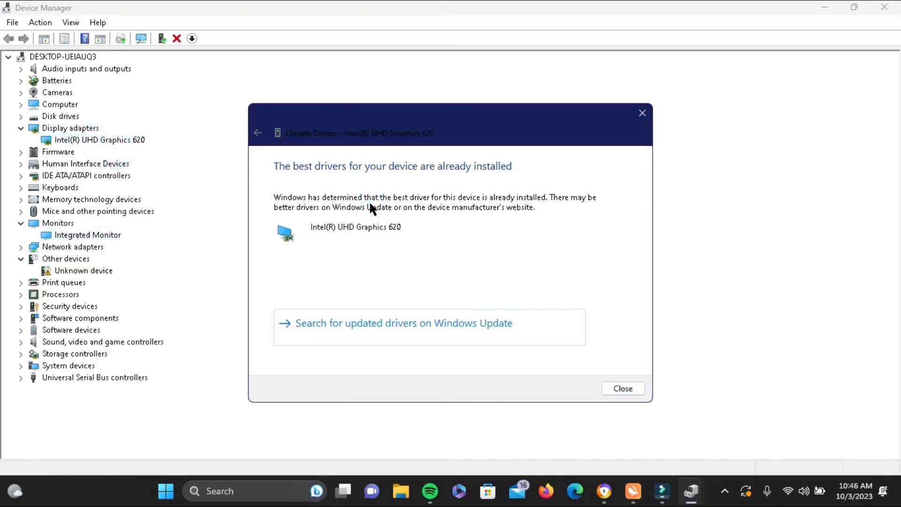
left_click(622, 388)
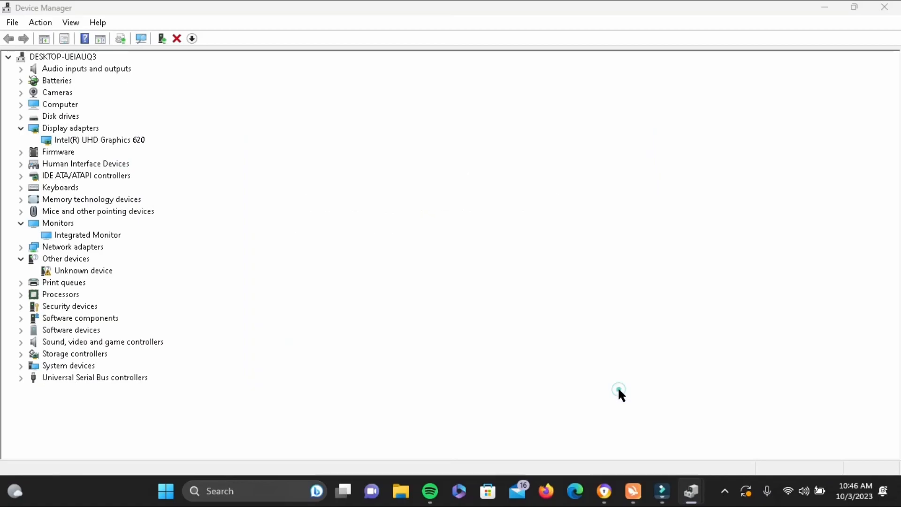
Browse manually for an Intel(R) UHD Graphics 620 driver to see compatible drivers
right_click(99, 140)
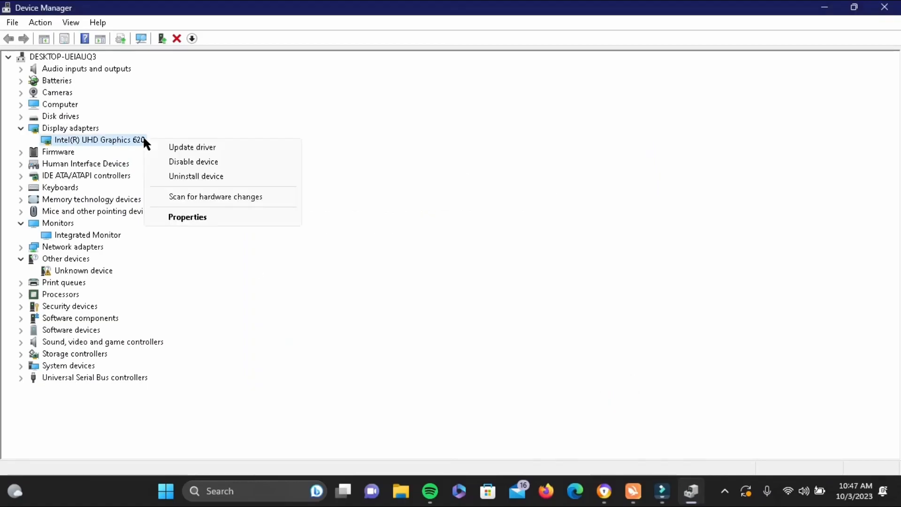
left_click(192, 147)
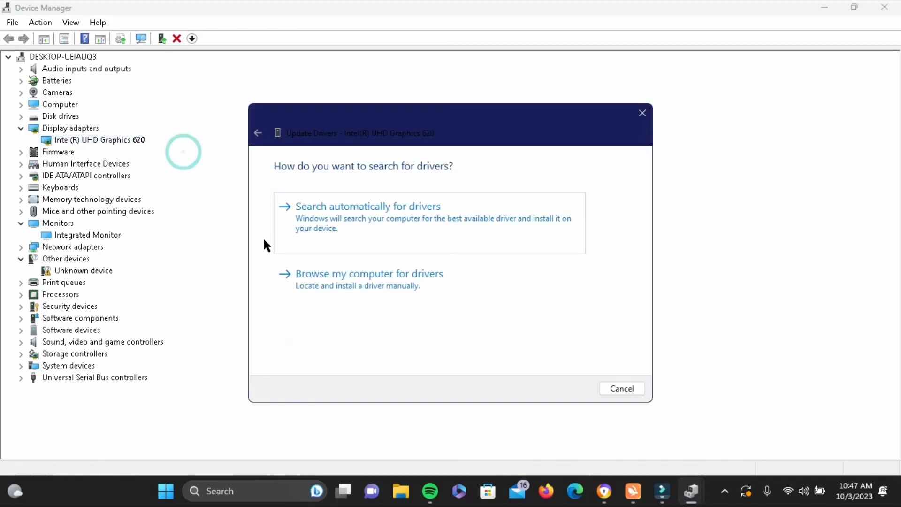
left_click(369, 274)
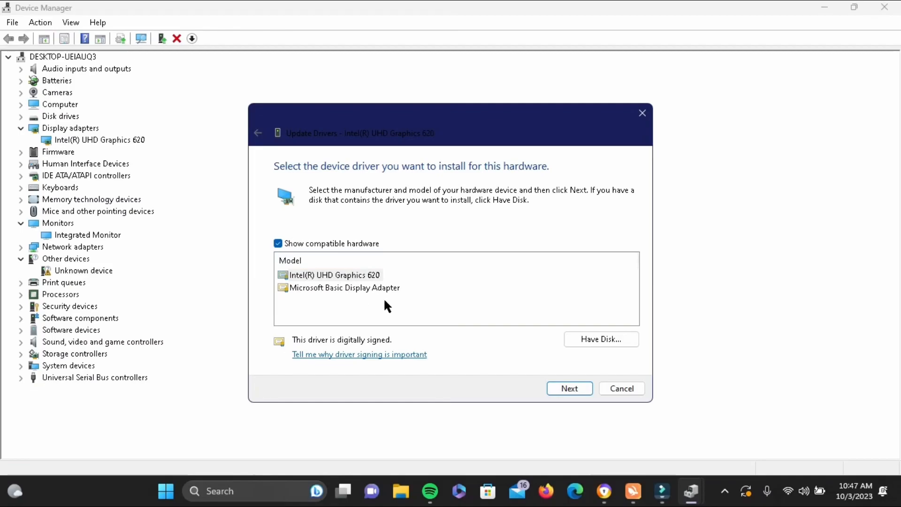
mouse_move(538, 381)
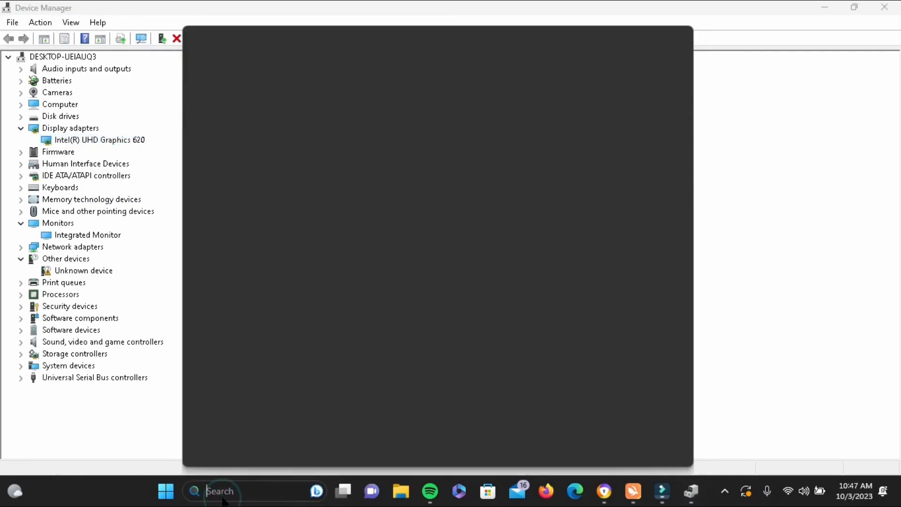
Search the taskbar for "window Update settings" and open Windows Update settings
left_click(166, 492)
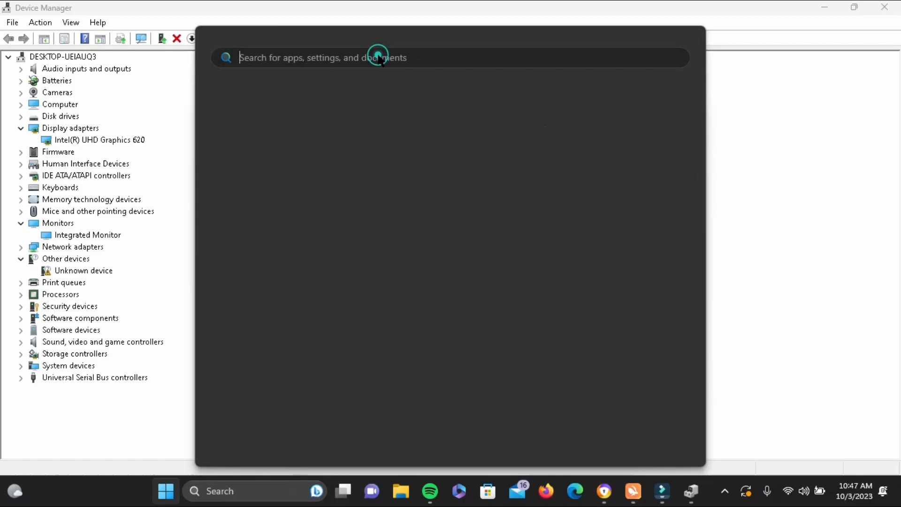
type("window Update settings")
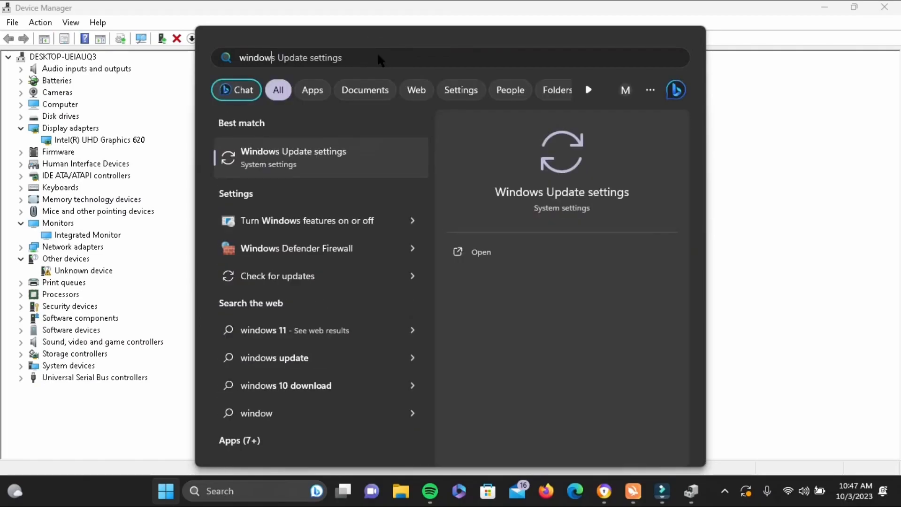
left_click(293, 156)
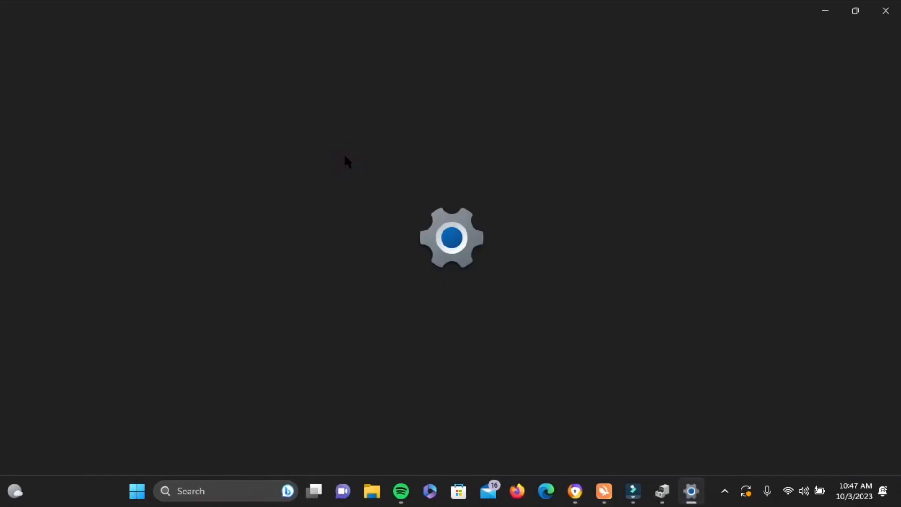